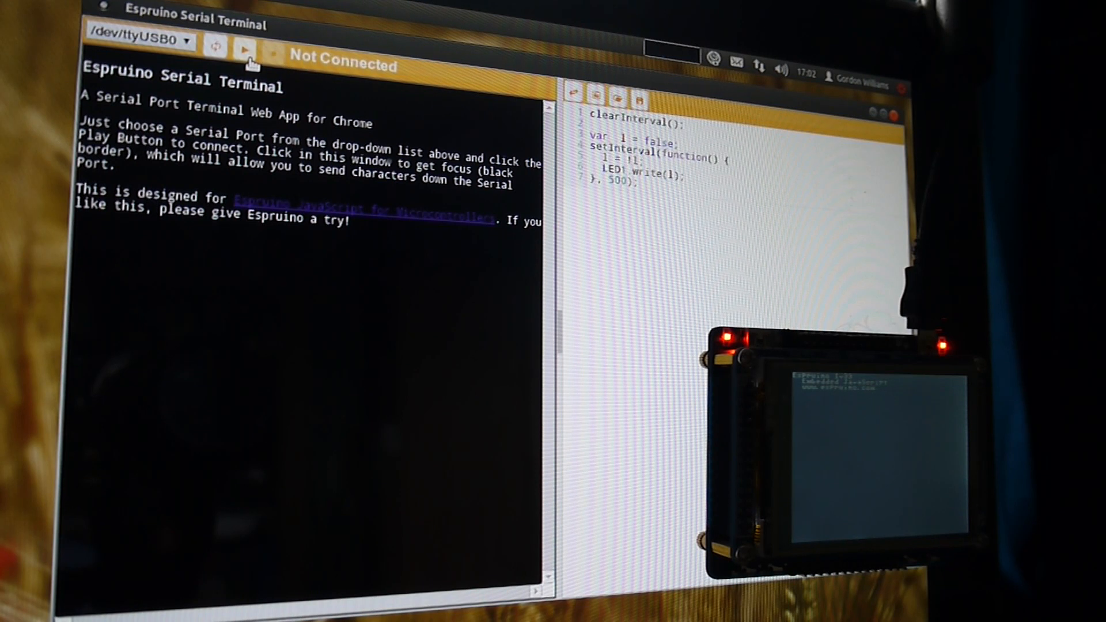
# Step: Connect to the board on /dev/ttyUSB0, showing the Espruino 1v33 banner and prompt
pyautogui.click(244, 46)
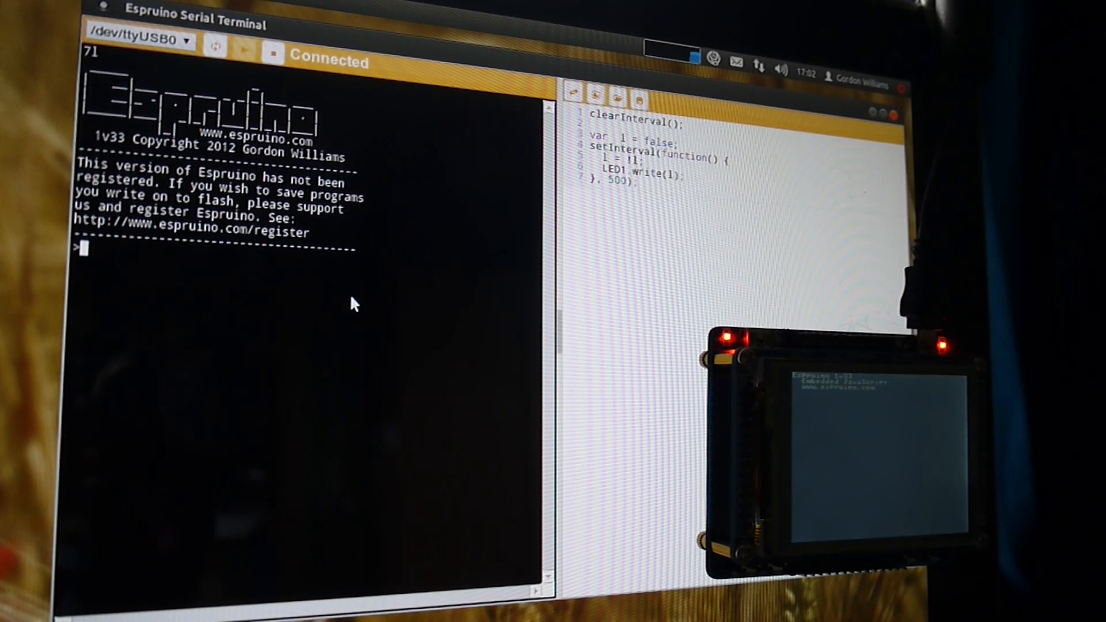
pyautogui.write('LED1.set(')
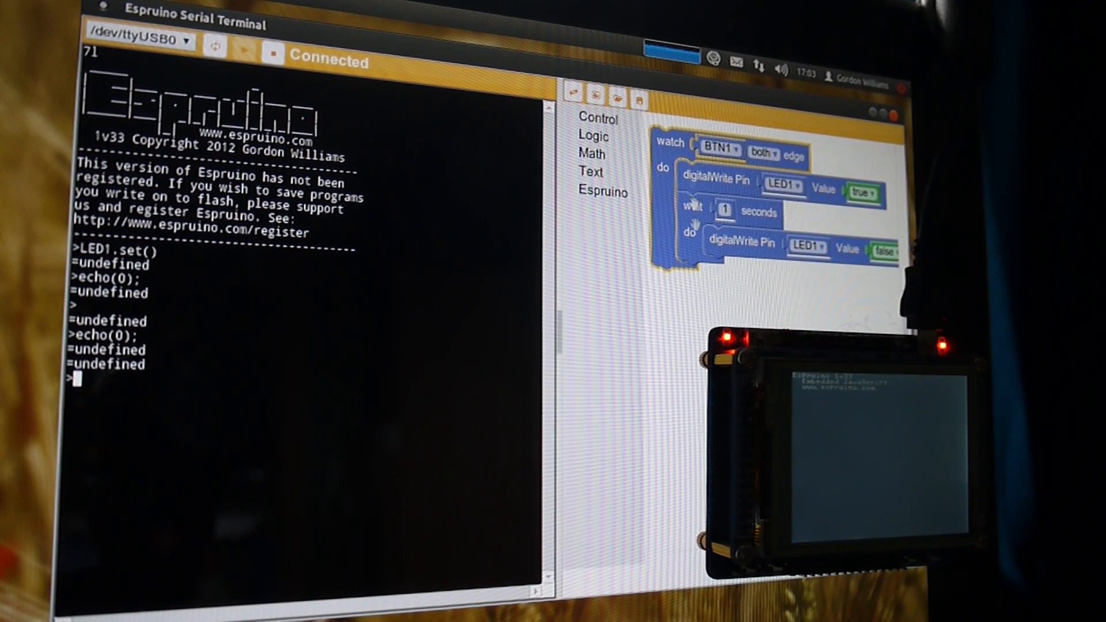
# Step: Set the BTN1 watch block to trigger on the rising edge
pyautogui.click(762, 153)
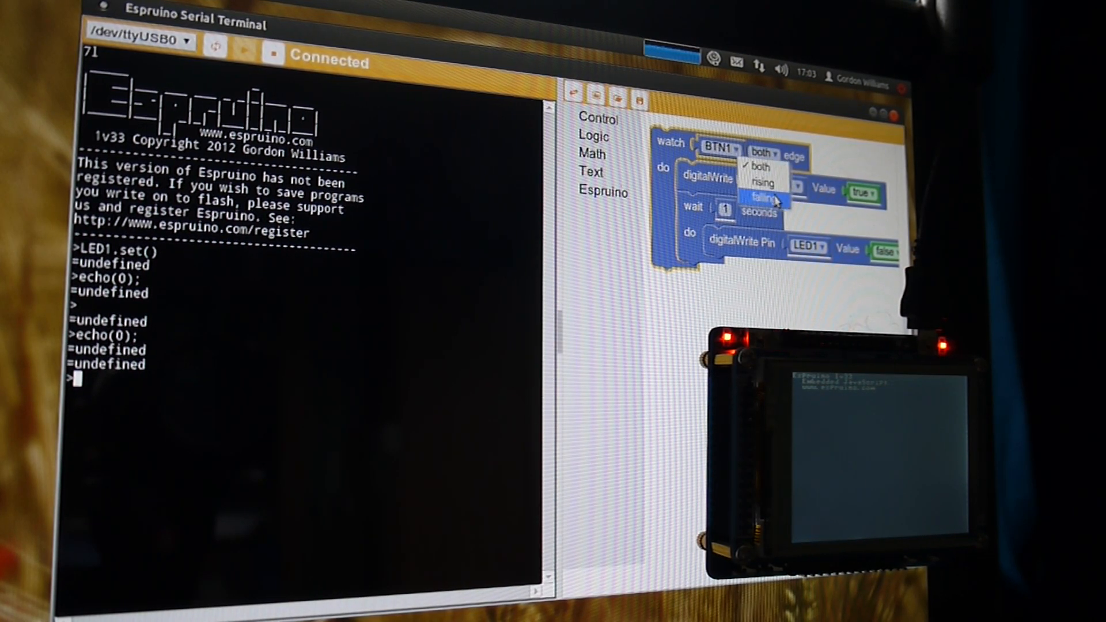
pyautogui.click(762, 197)
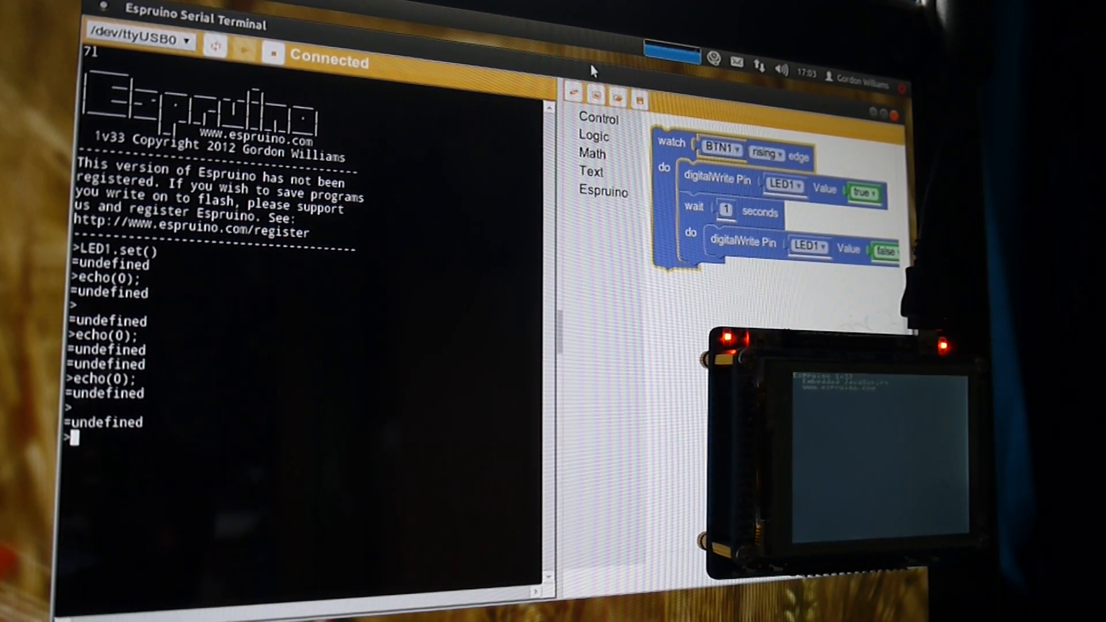
pyautogui.moveTo(518, 240)
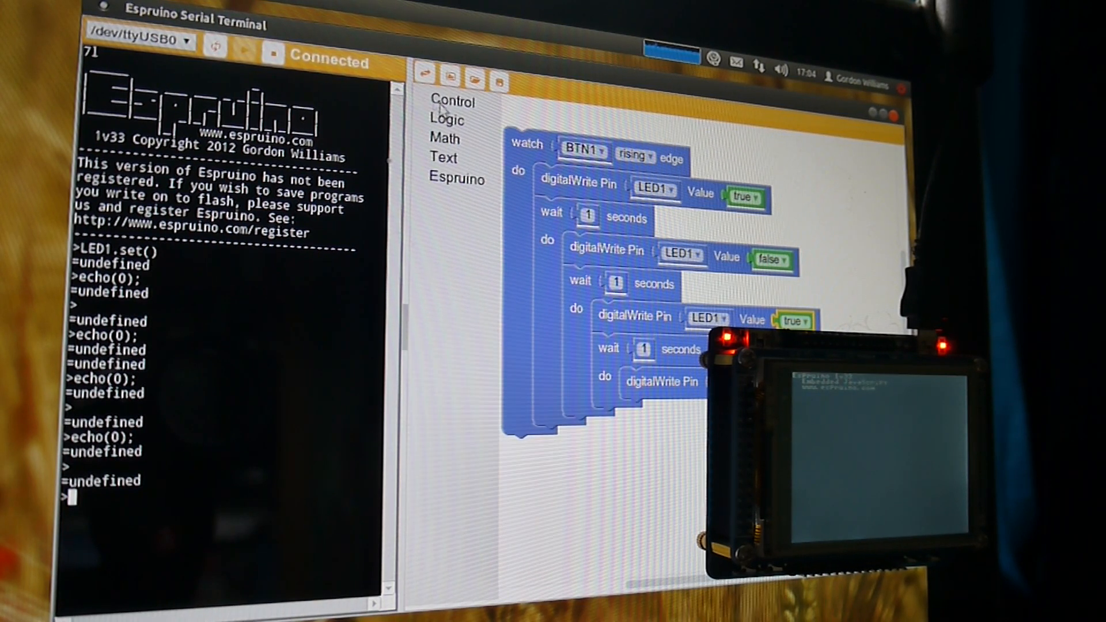
# Step: Show the Espruino block category with wait, every, LED1, watch, digitalWrite and digitalRead
pyautogui.click(456, 180)
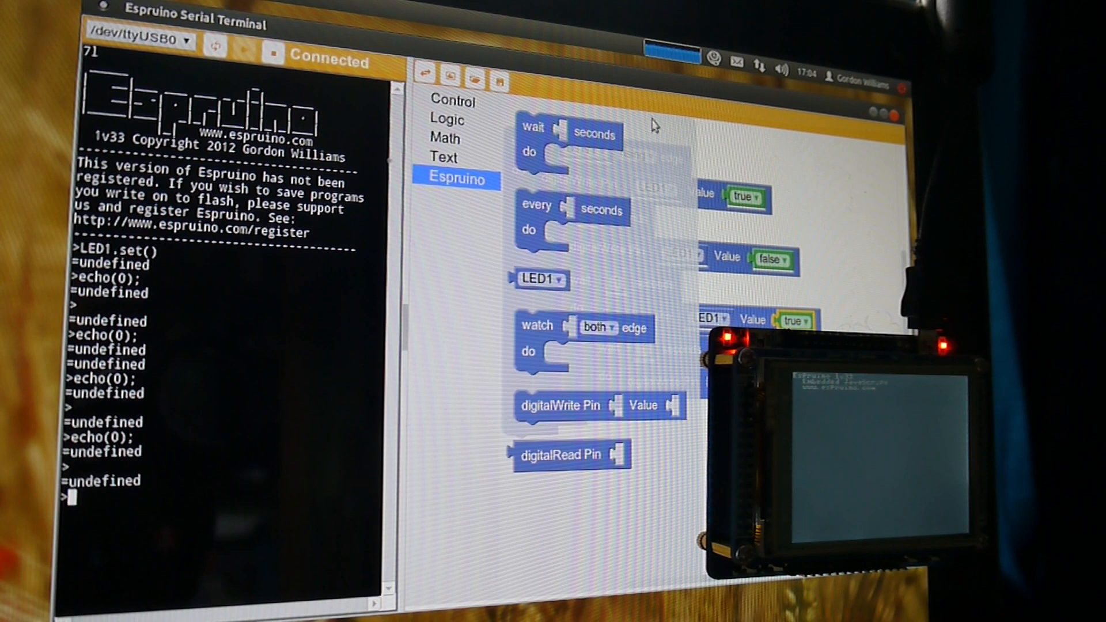
pyautogui.moveTo(877, 201)
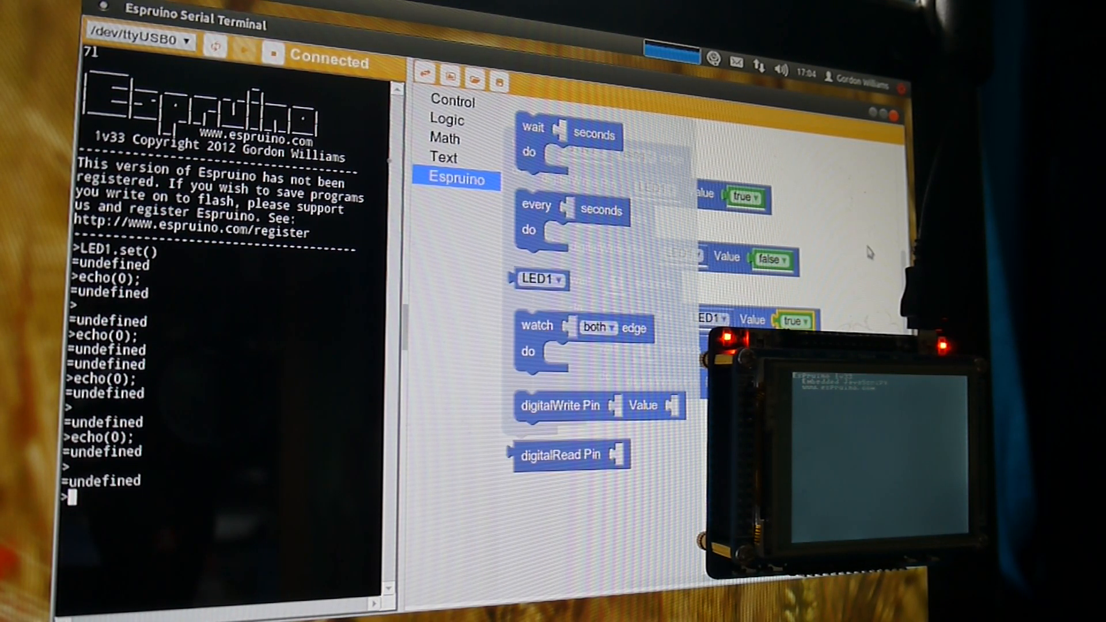
pyautogui.moveTo(897, 187)
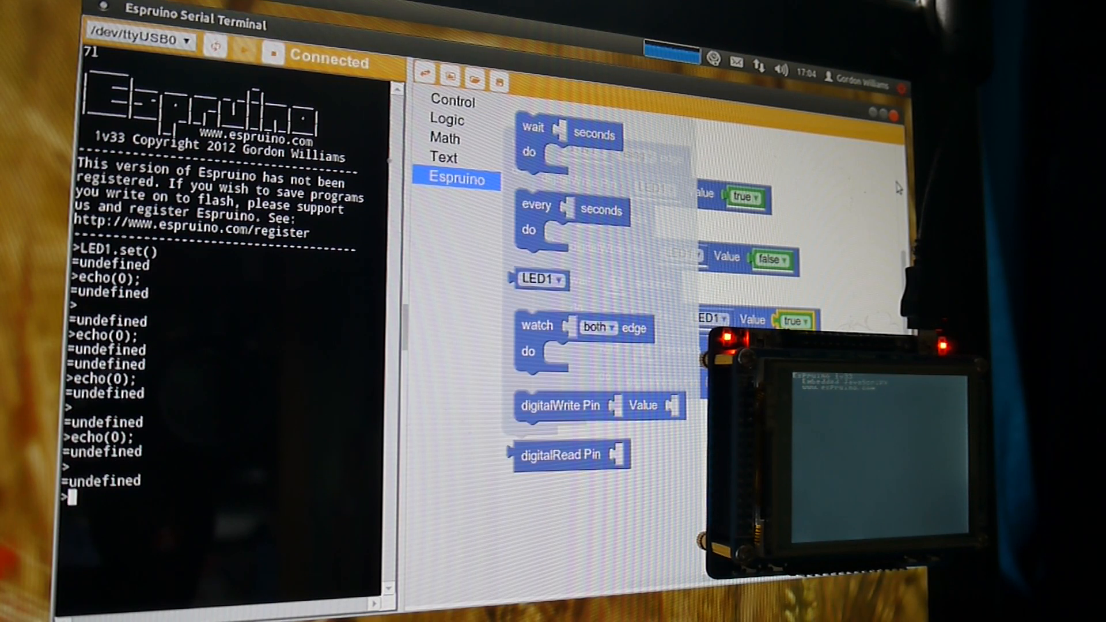